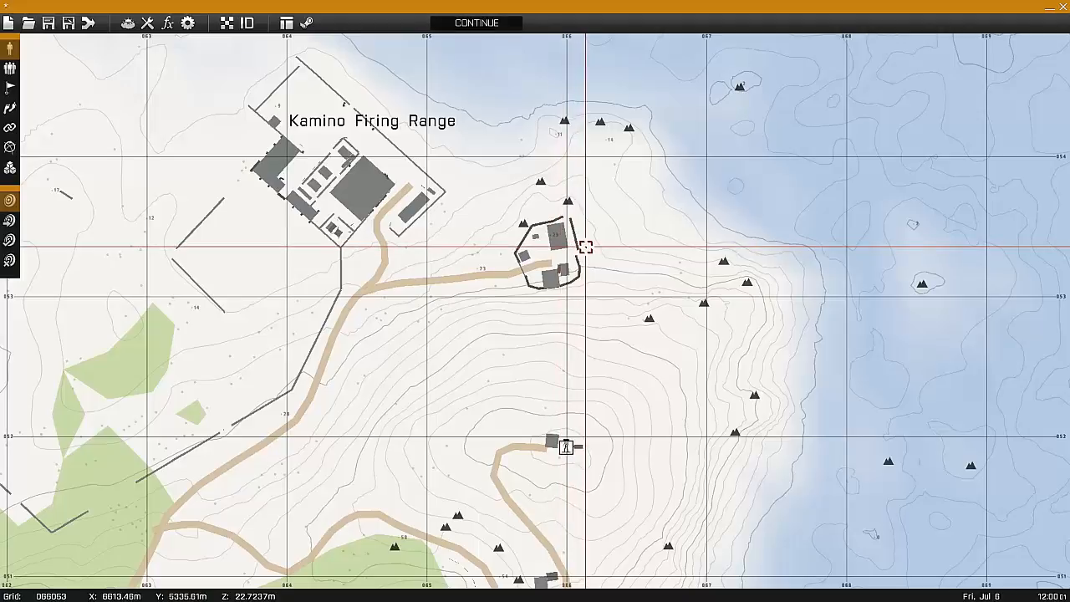
- Insert an OPFOR CSAT soldier with Control set to Player beside the walled compound
double_click(585, 246)
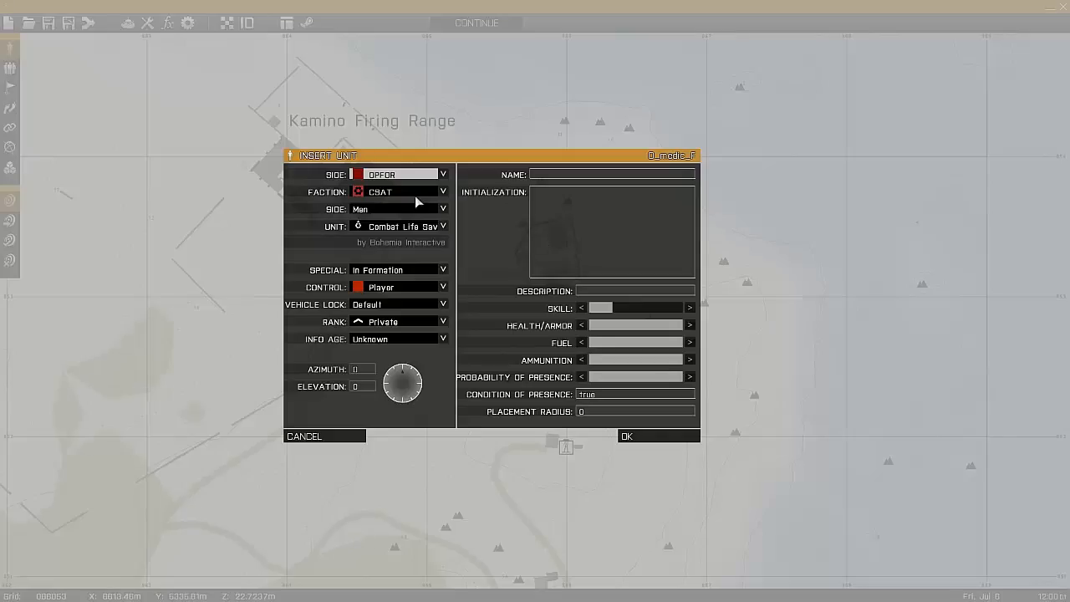
mouse_move(632, 411)
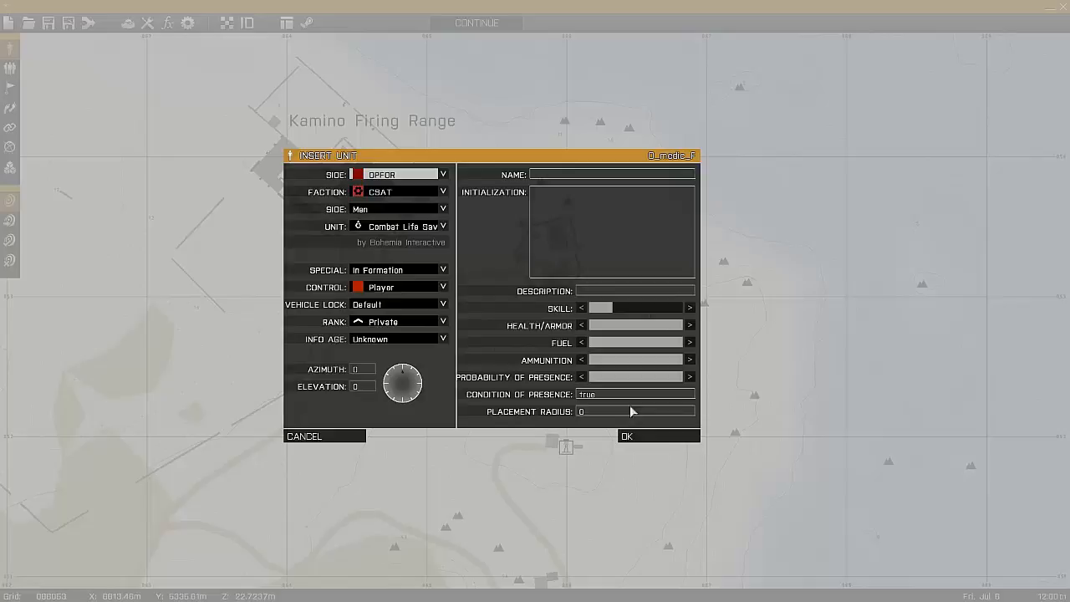
click(625, 435)
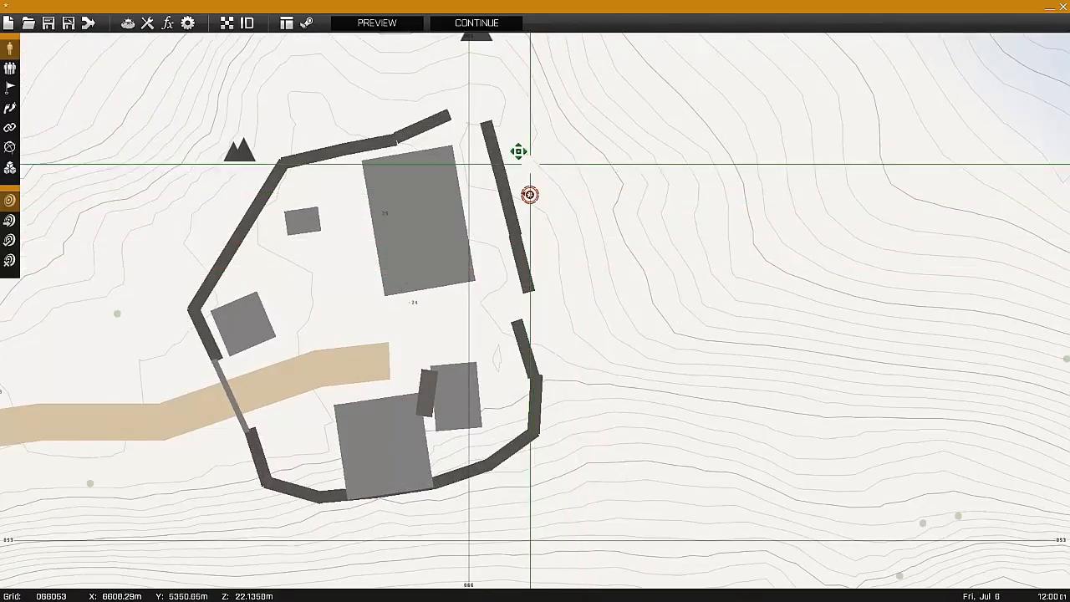
- Insert a BLUFOR FIA rifleman named 'baseguard' inside the compound
double_click(528, 194)
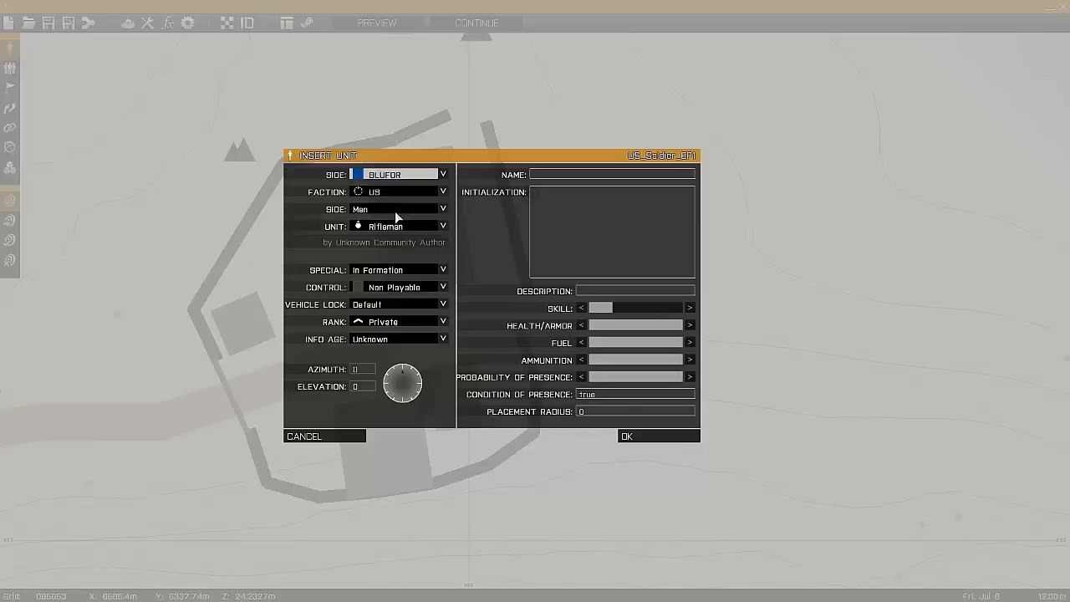
click(398, 191)
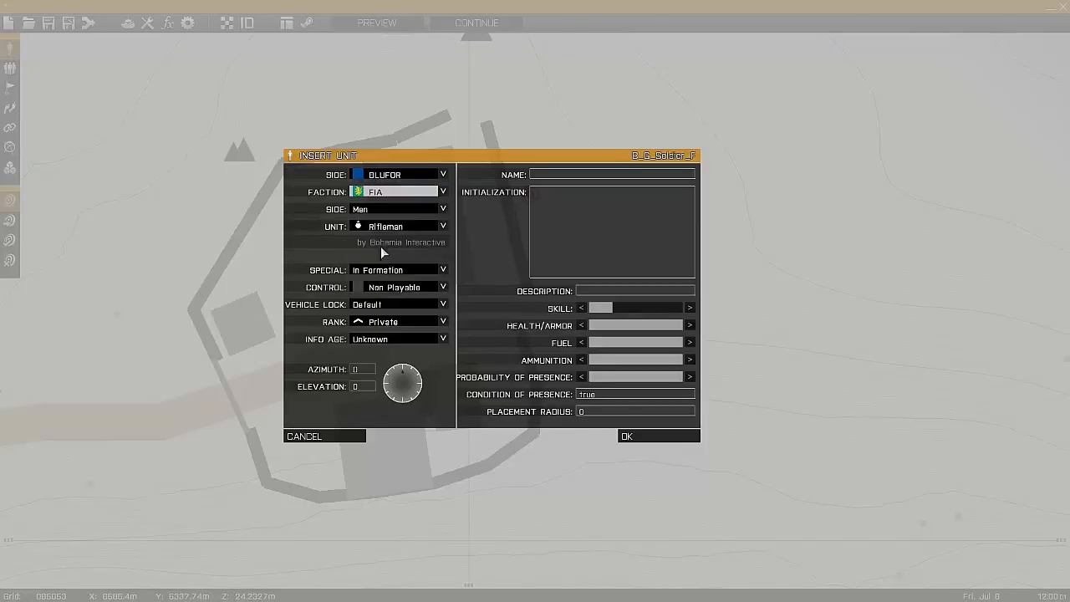
click(625, 434)
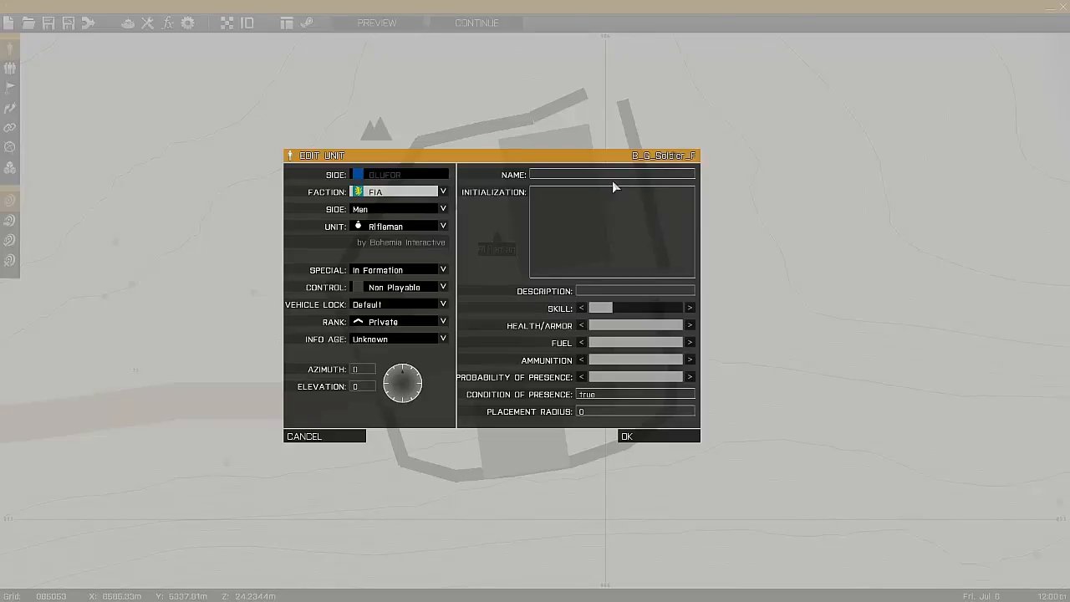
text(baseguard)
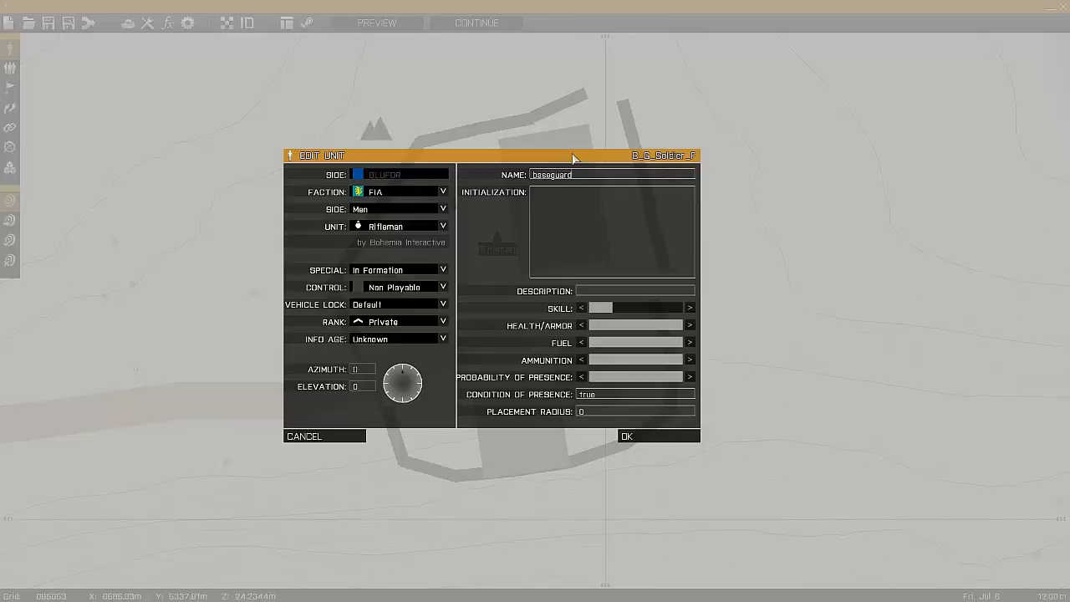
click(625, 435)
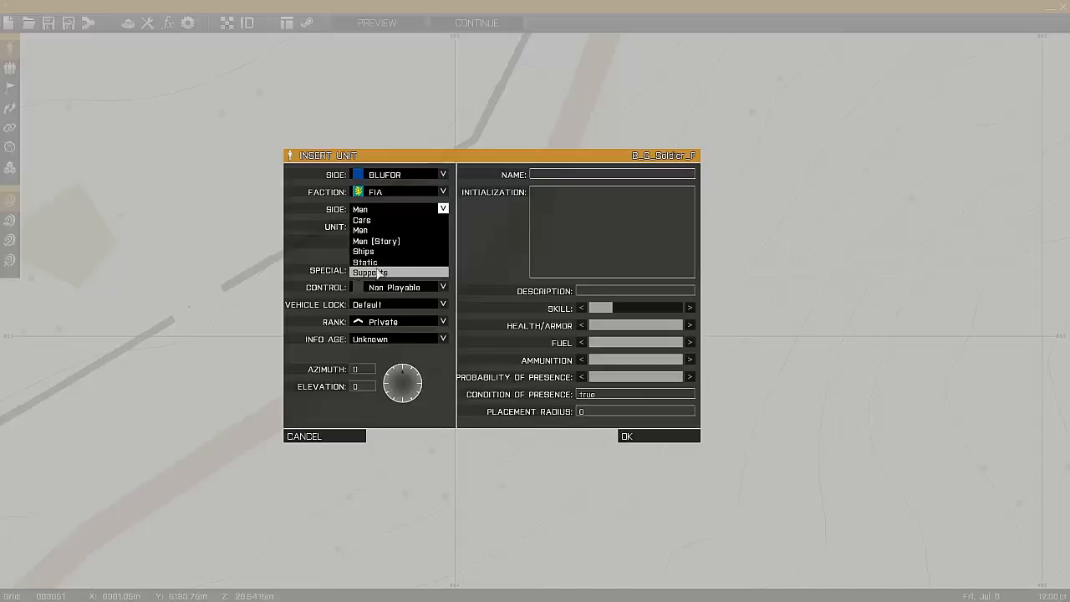
- Insert an FIA Offroad (Armed) from the Cars class on the road near the compound
click(361, 231)
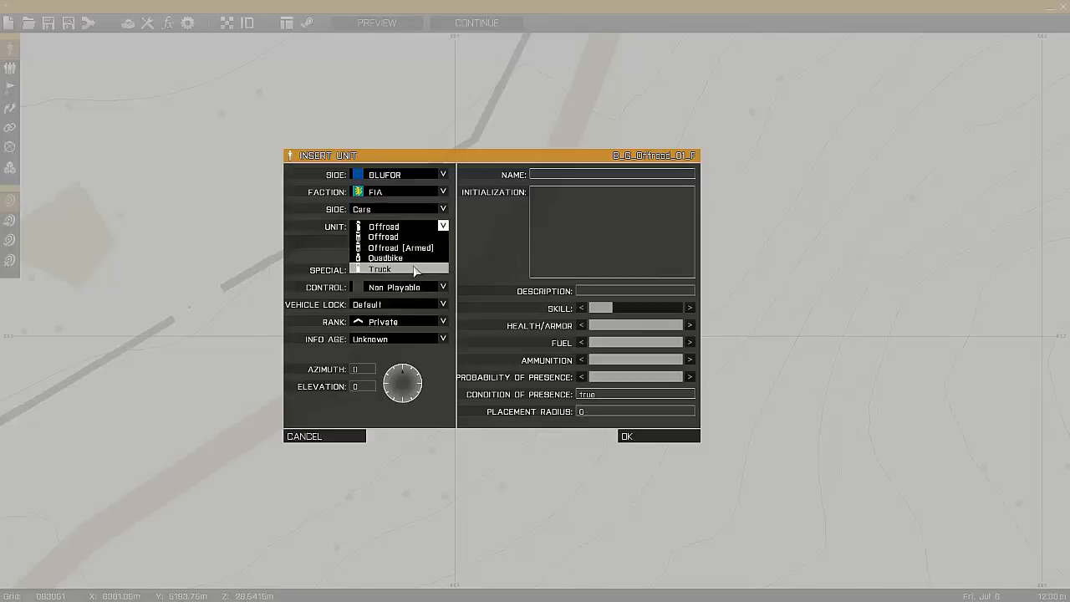
click(400, 248)
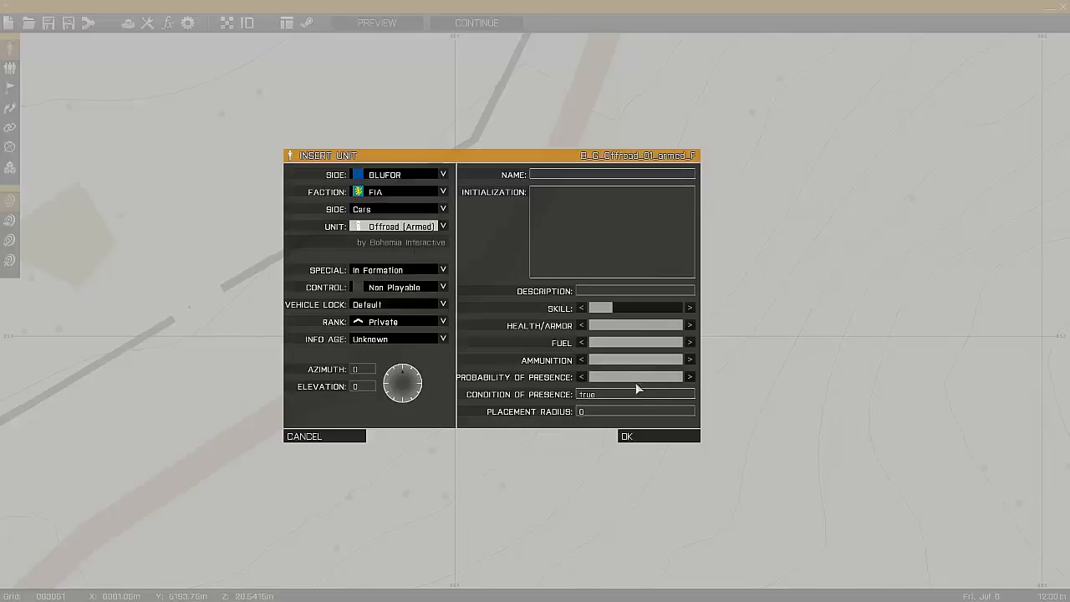
click(625, 434)
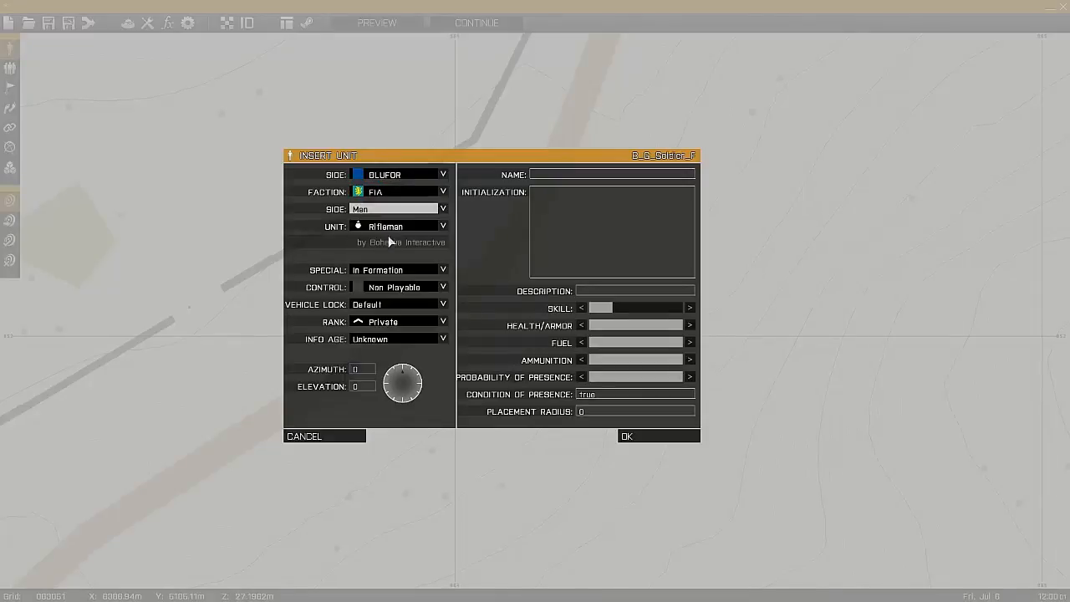
click(625, 434)
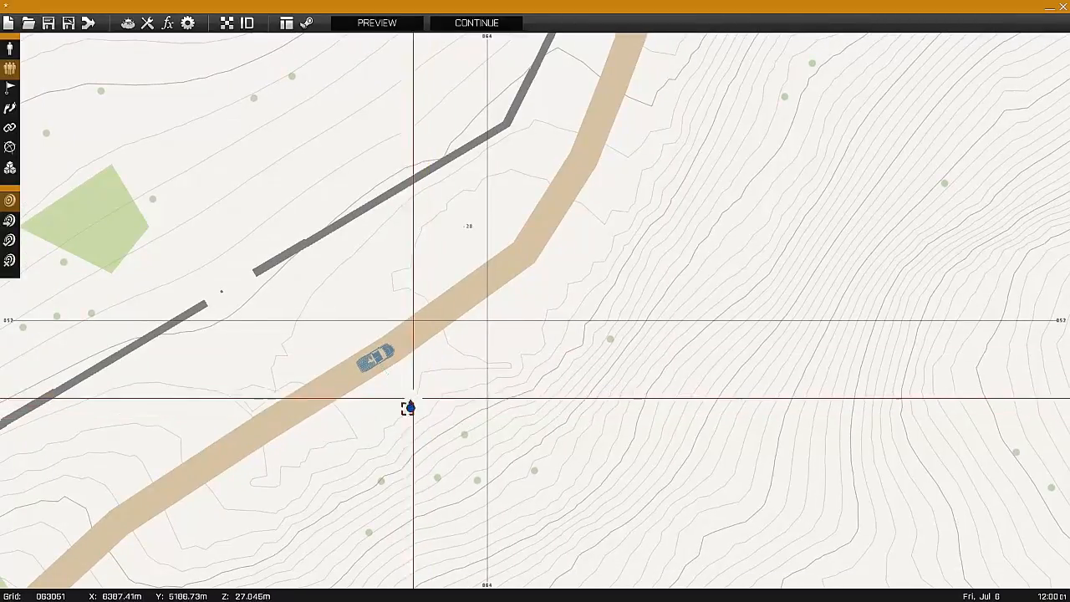
- Edit the placed offroad and name it 'truck'
double_click(409, 407)
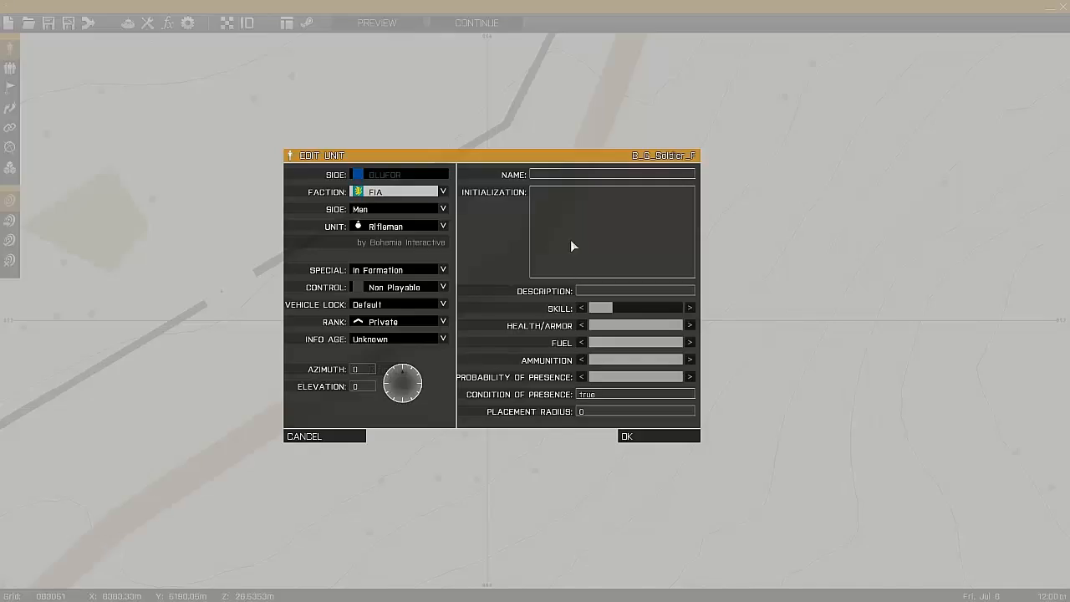
mouse_move(374, 425)
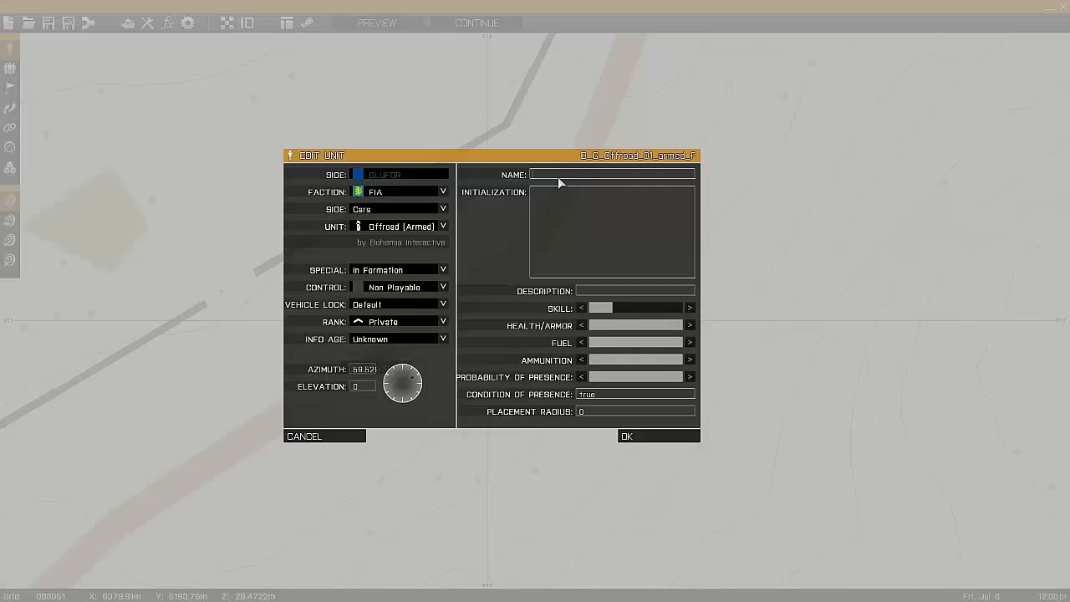
text(truck)
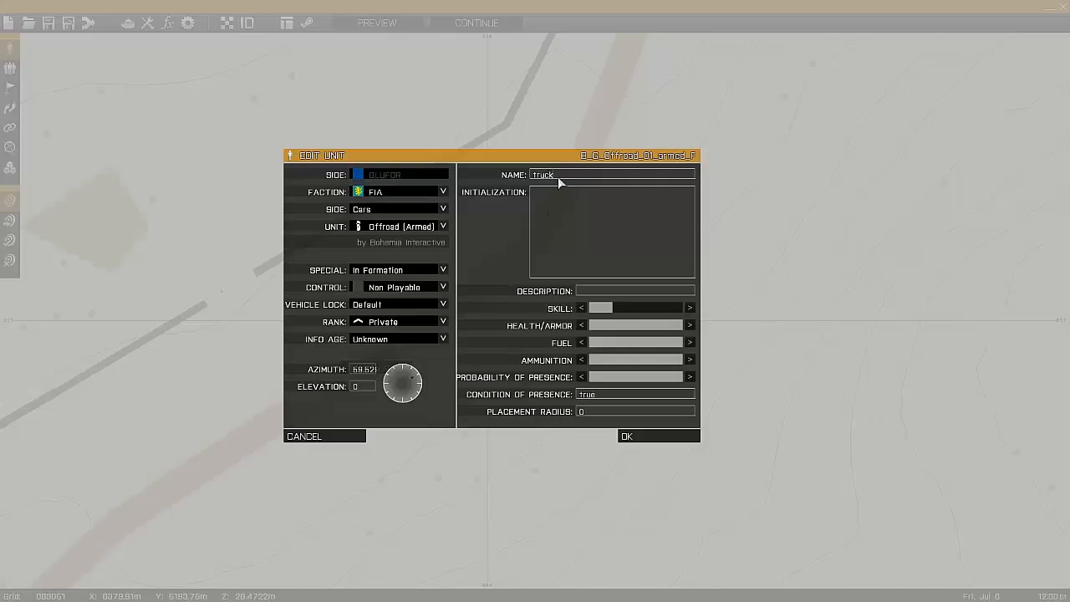
click(626, 435)
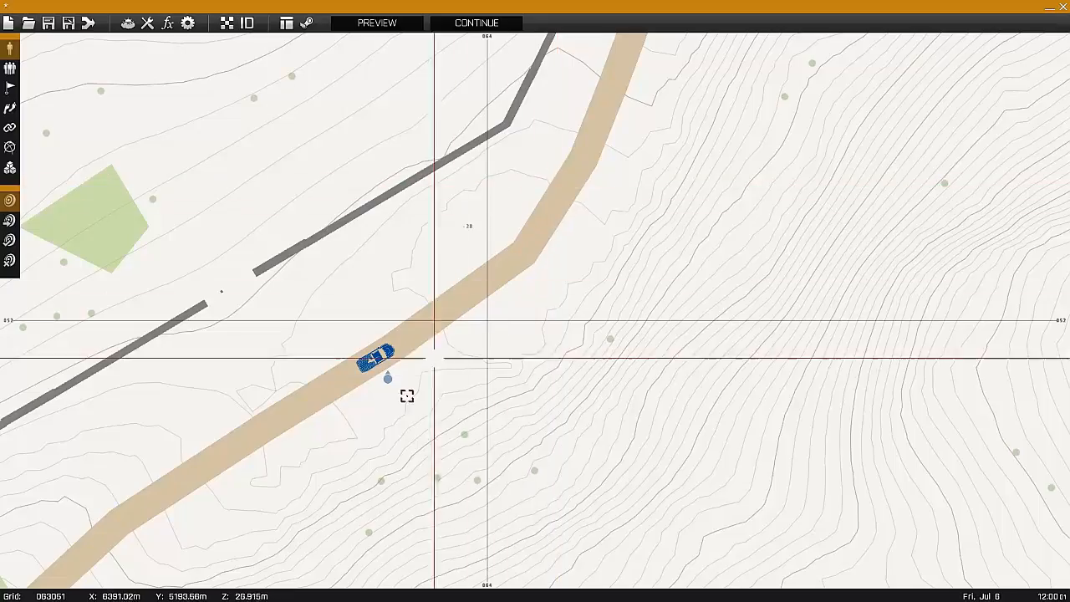
- Insert a rifleman near the truck with Initialization 'this moveInCargo truck'
double_click(374, 358)
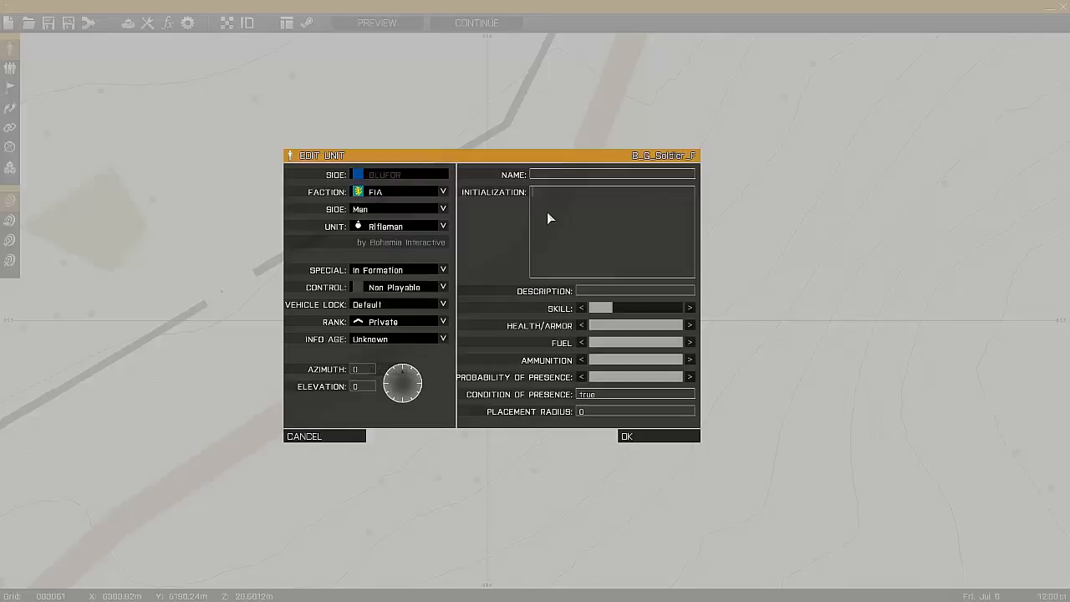
text(this)
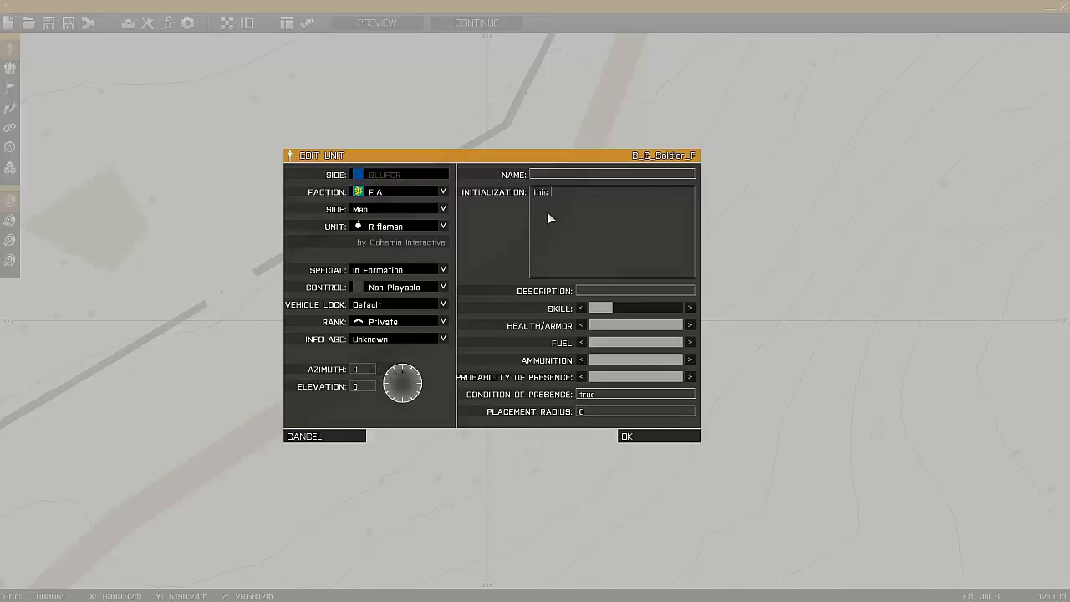
text(movei)
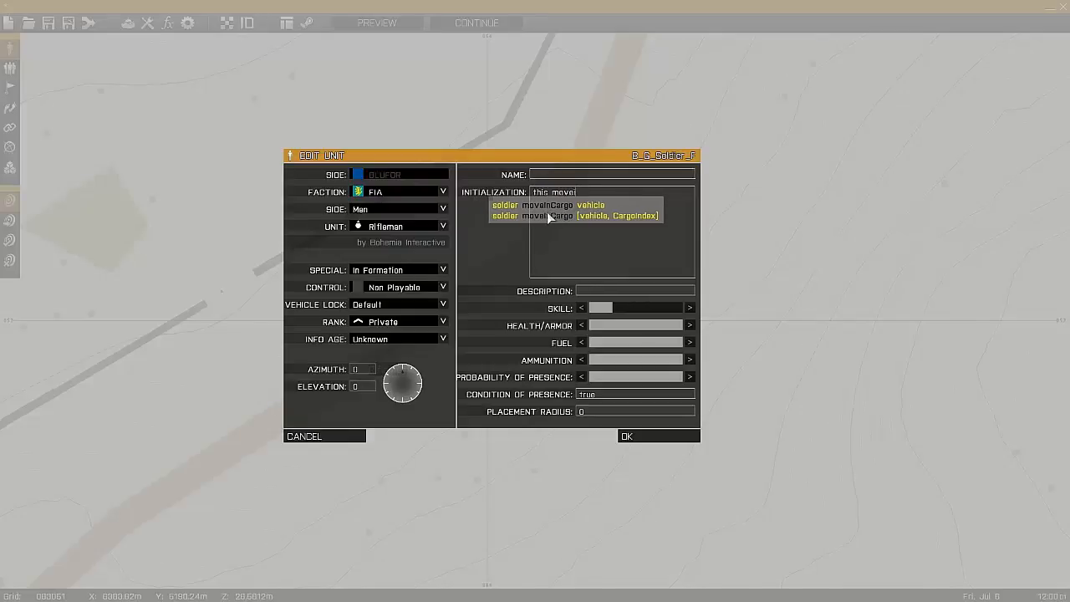
click(555, 206)
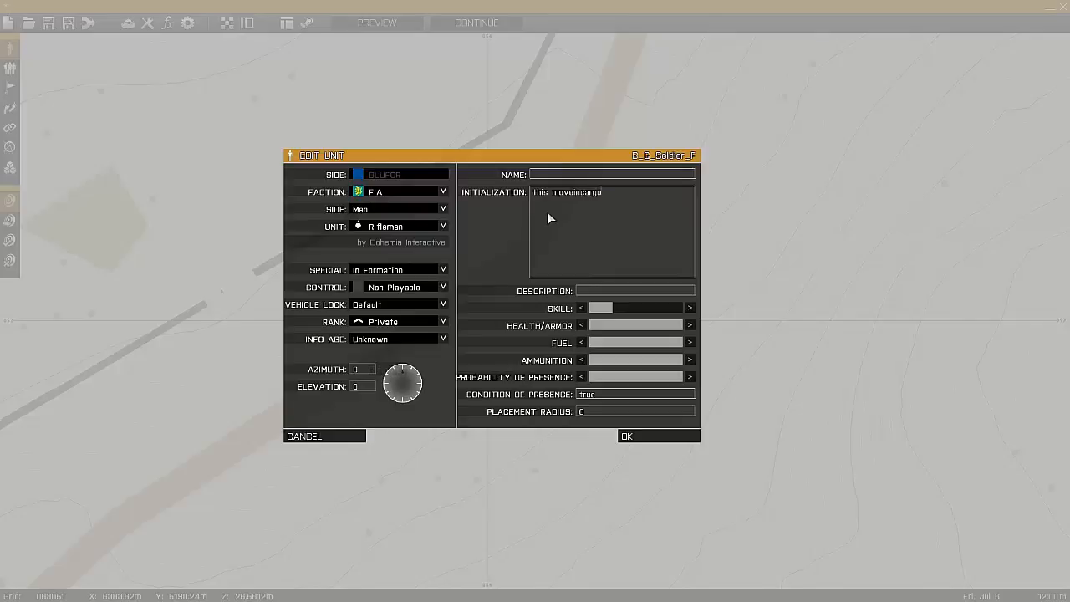
text(truck)
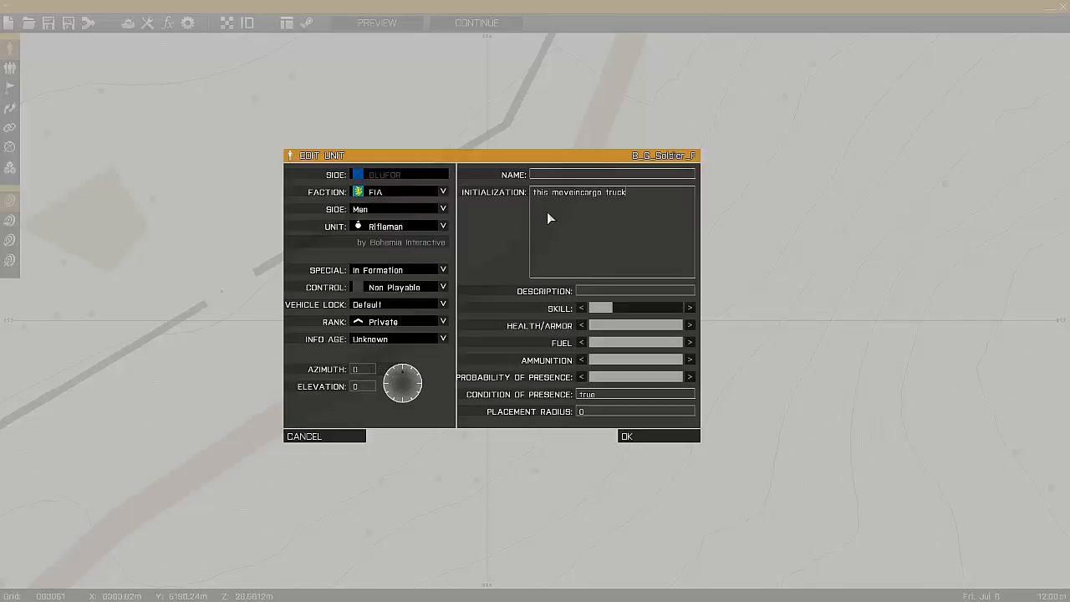
click(625, 435)
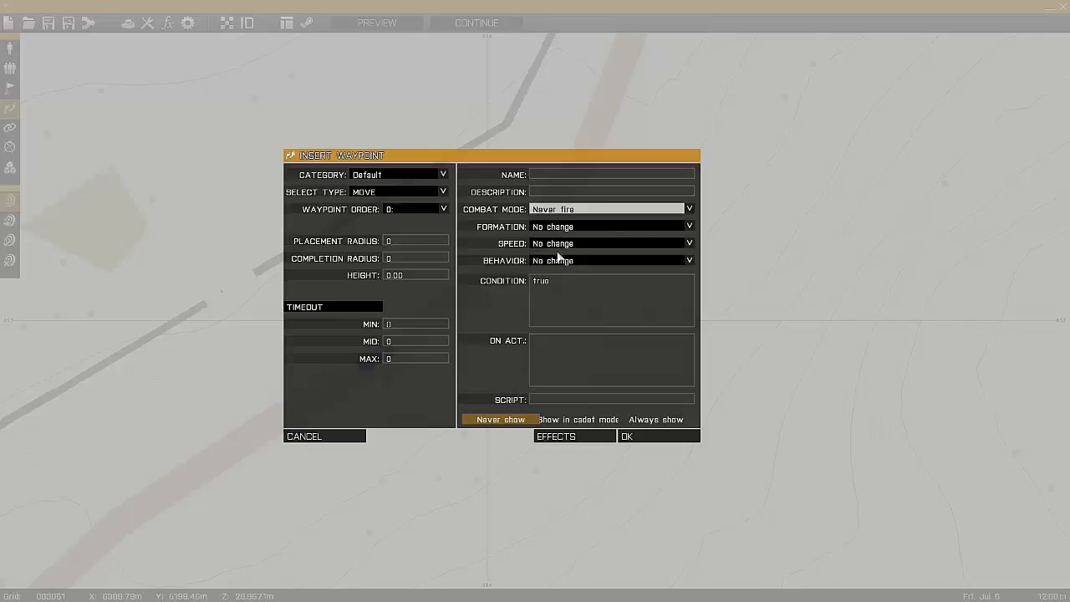
- Give the first Move waypoint Never fire combat mode and Safe behaviour
click(606, 261)
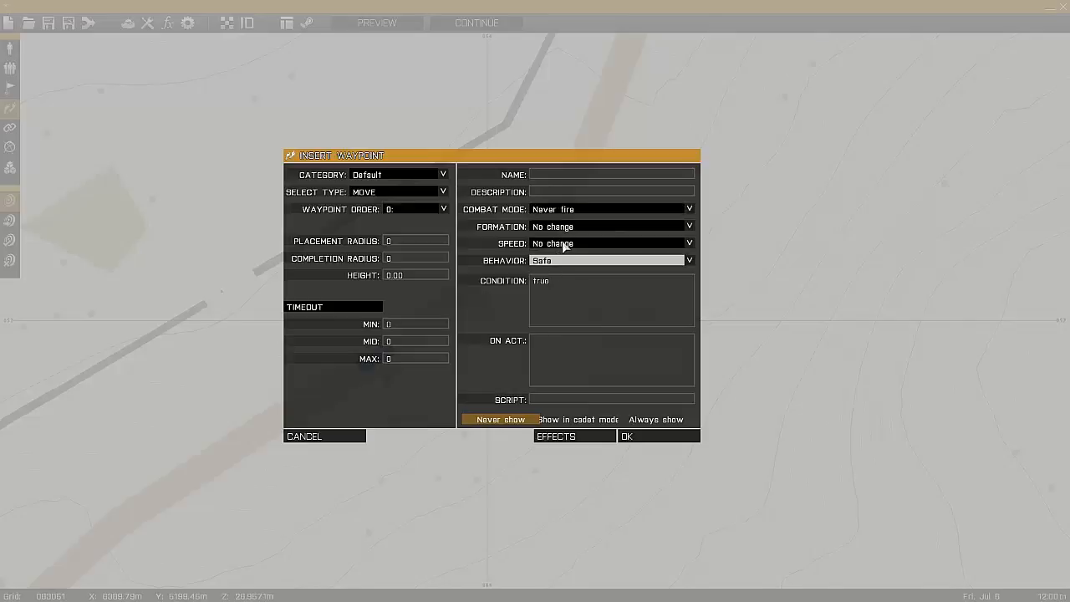
click(625, 435)
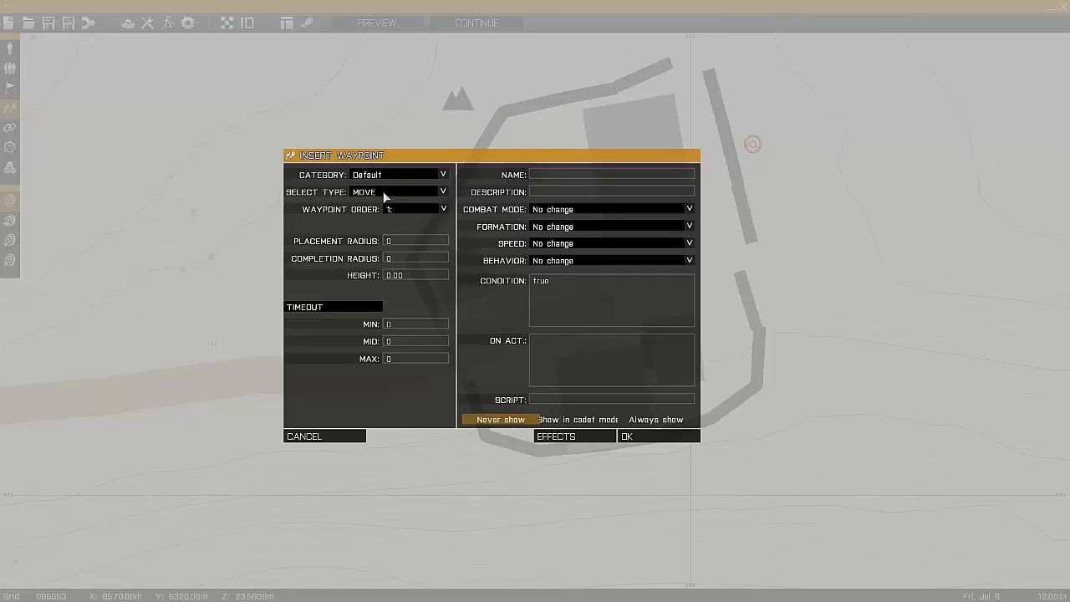
- Add a Seek and Destroy waypoint with Open fire, Full speed and Combat behaviour
click(398, 191)
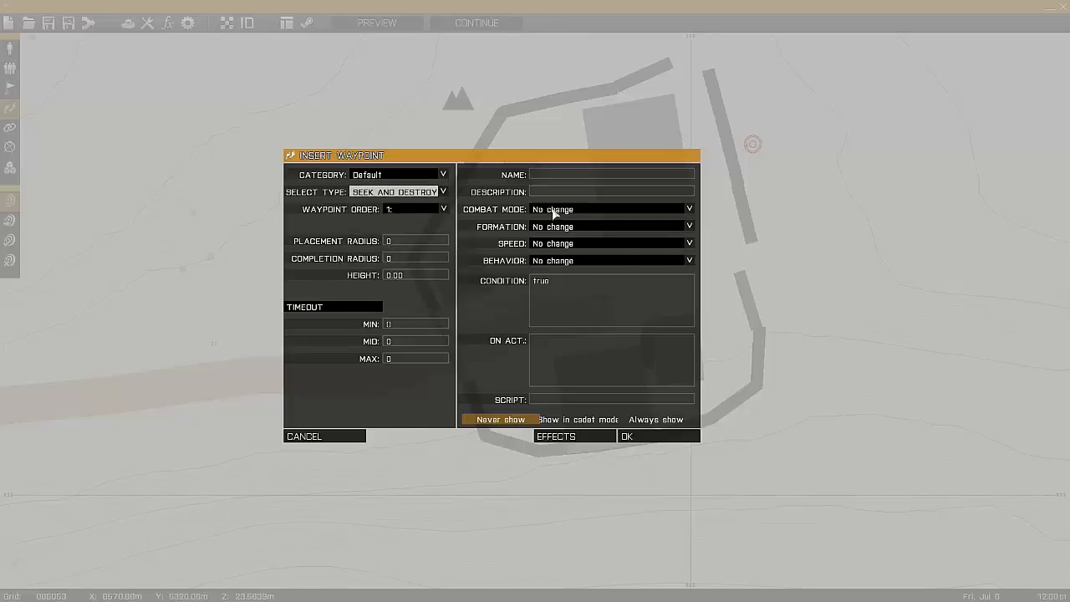
click(610, 209)
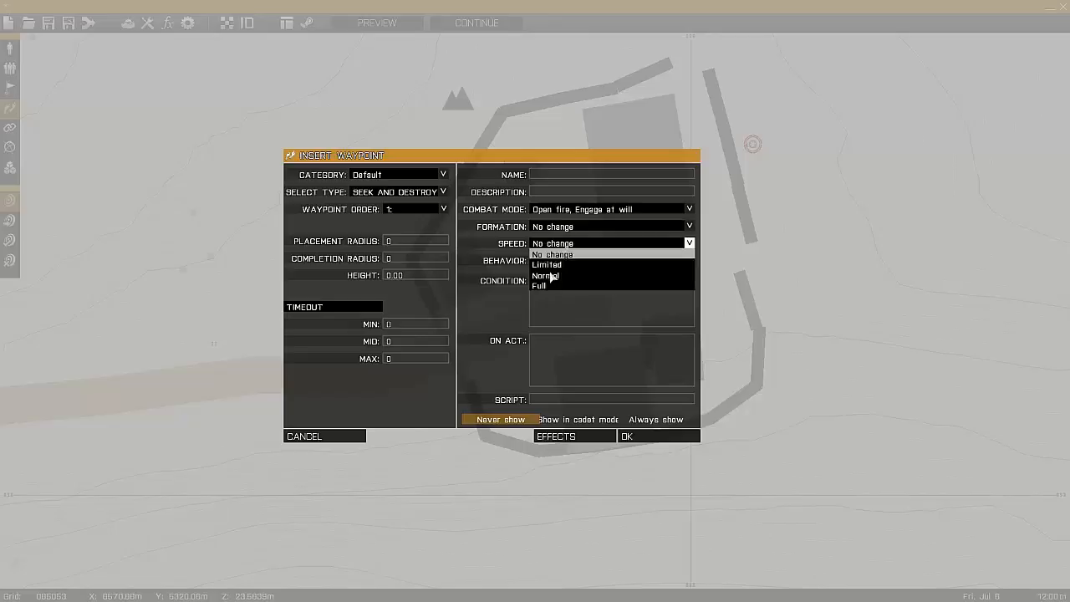
click(539, 285)
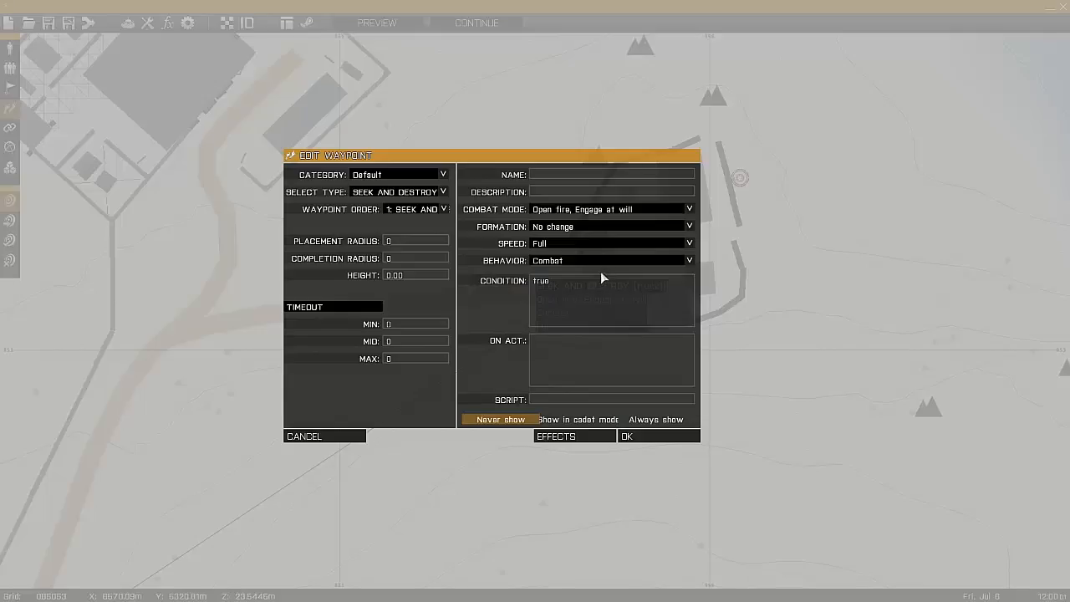
click(610, 261)
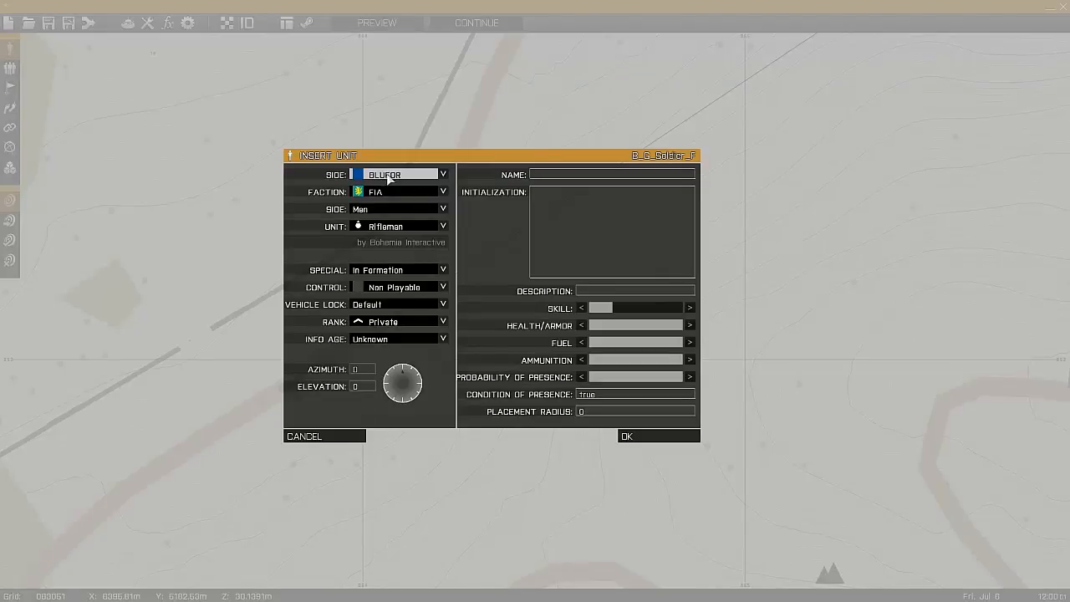
- Set the new BLUFOR rifleman's Control to Playable
click(398, 288)
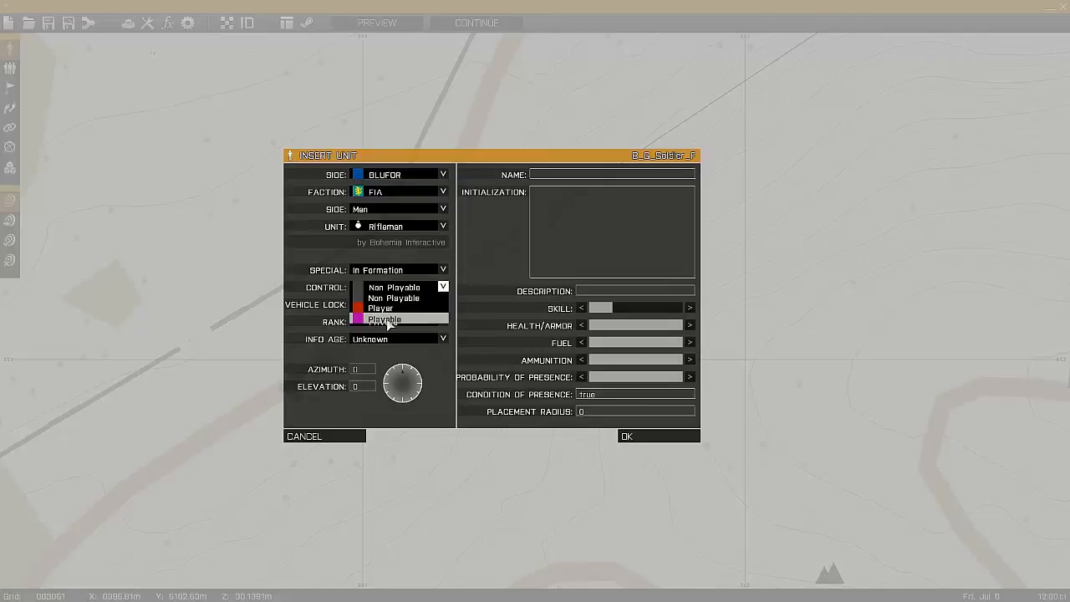
click(625, 435)
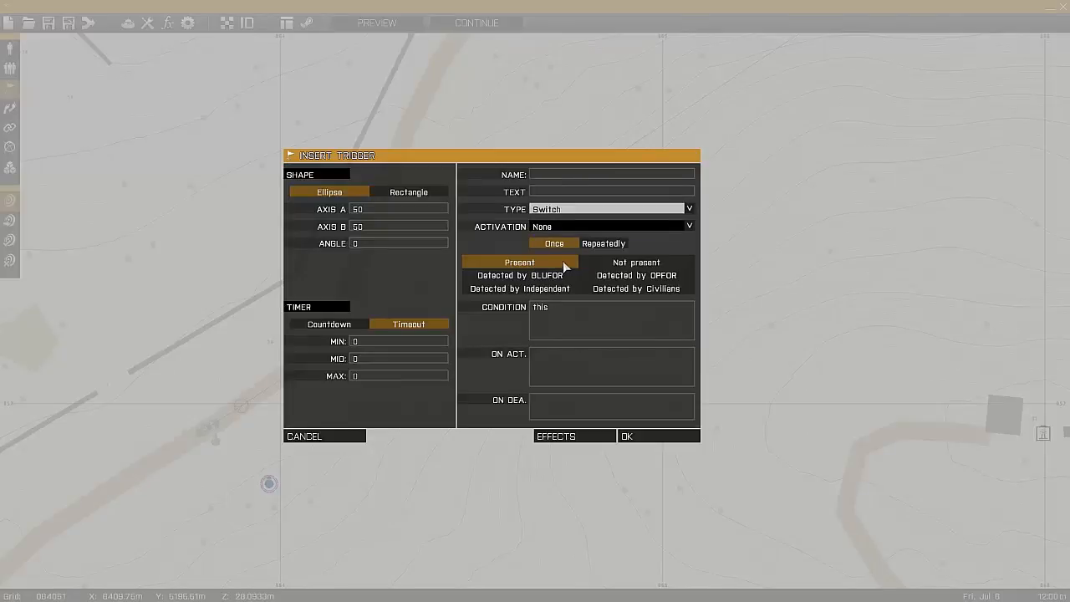
mouse_move(557, 333)
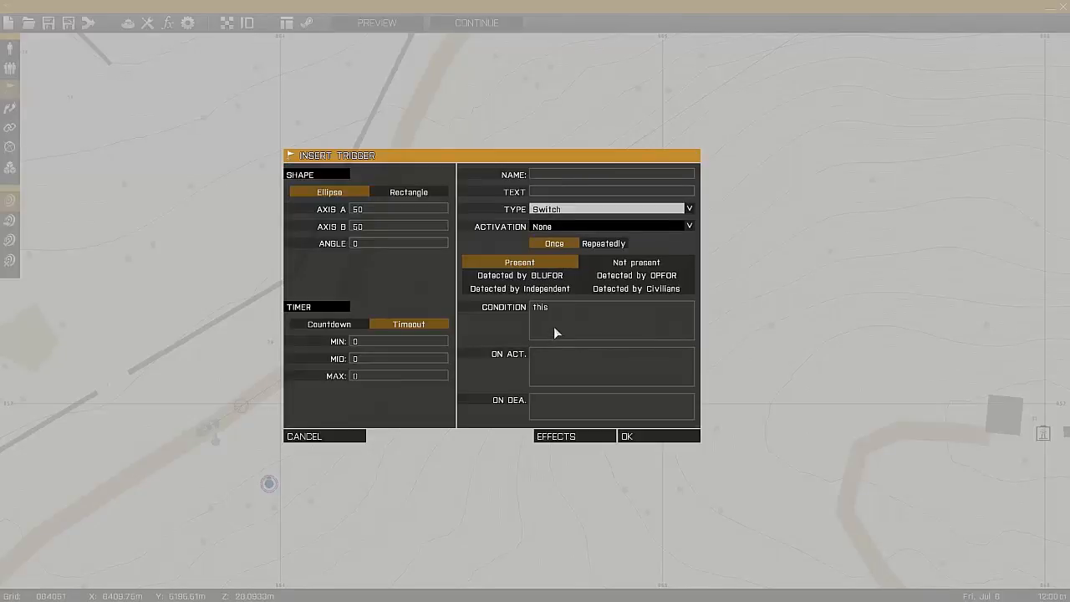
- Set the Switch trigger's condition to '!alive baseguard1;' and link it to the truck's Move waypoint
double_click(540, 308)
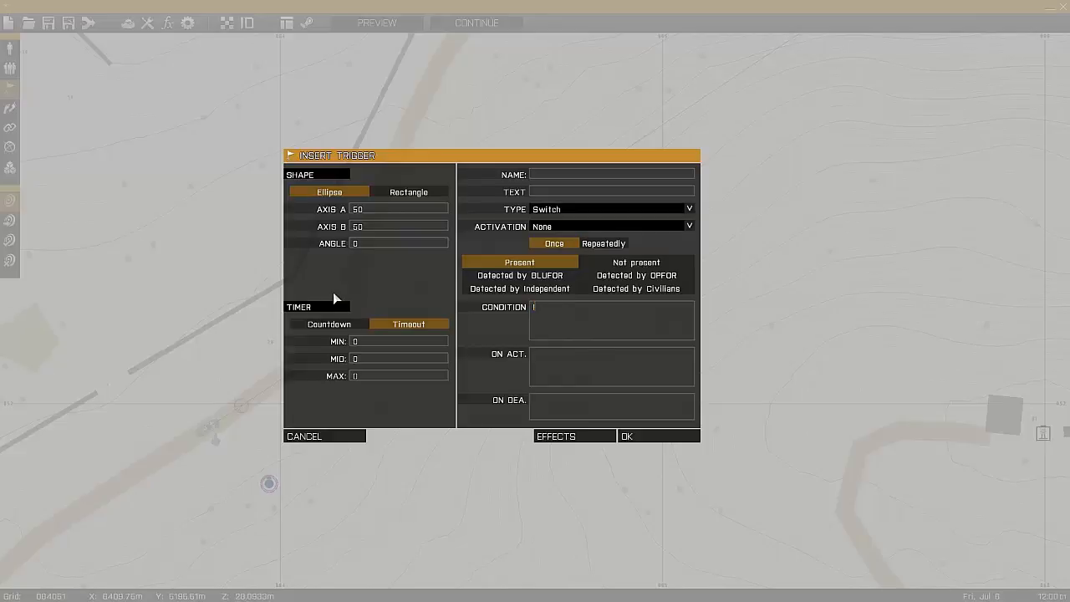
text(!alive baseguard1)
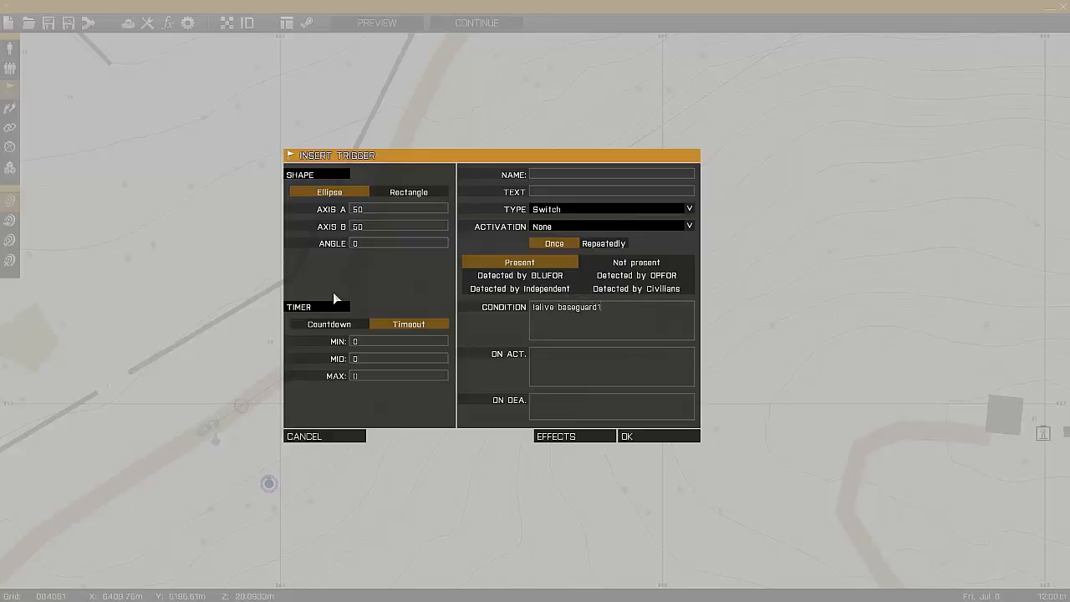
text(;)
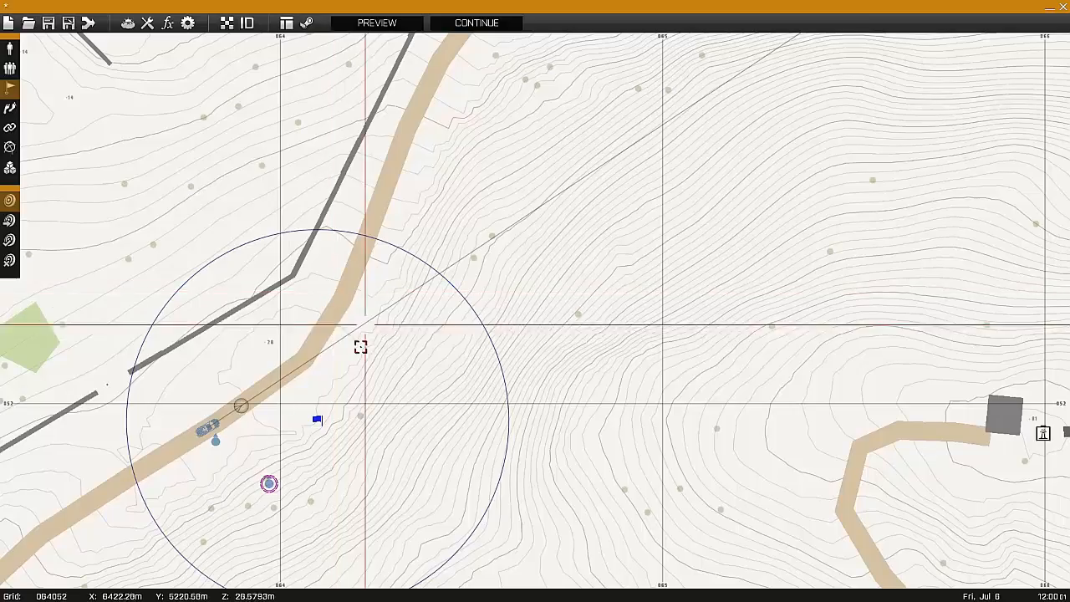
click(244, 409)
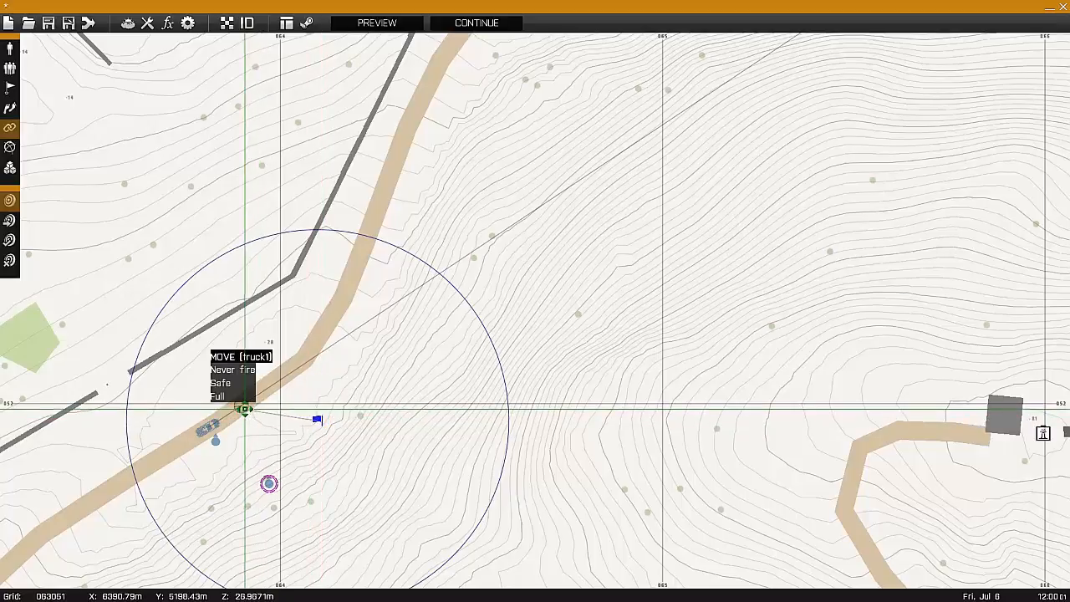